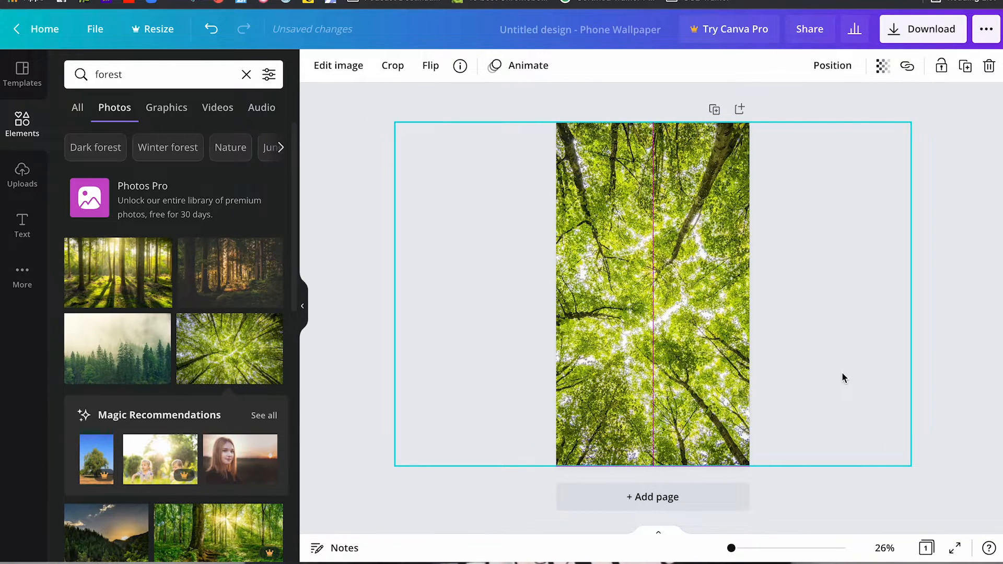
Deselect the background photo and search Elements for "frame", showing all results down to the letter frames.
{"action": "left_click", "coordinate": [652, 294]}
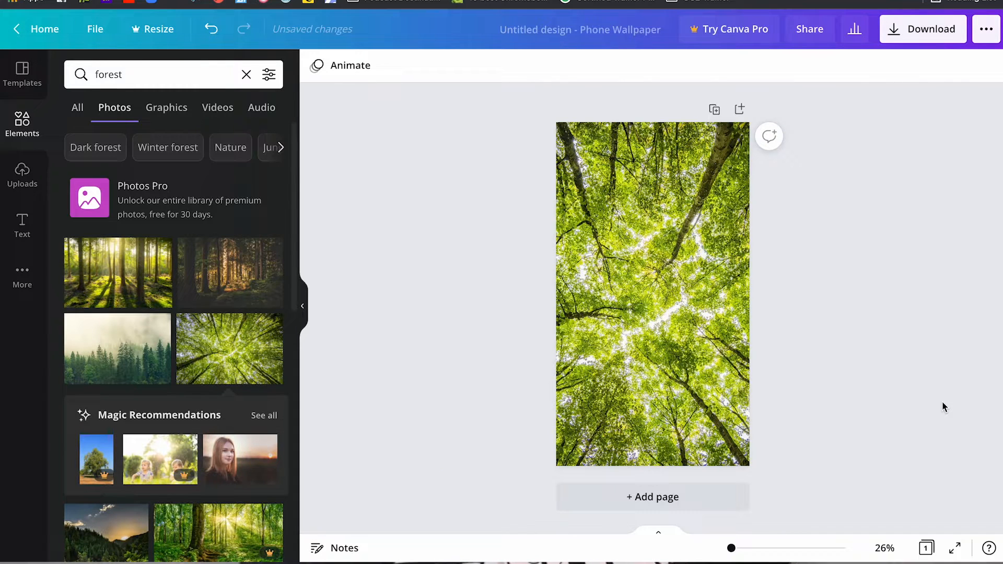
{"action": "mouse_move", "coordinate": [151, 99]}
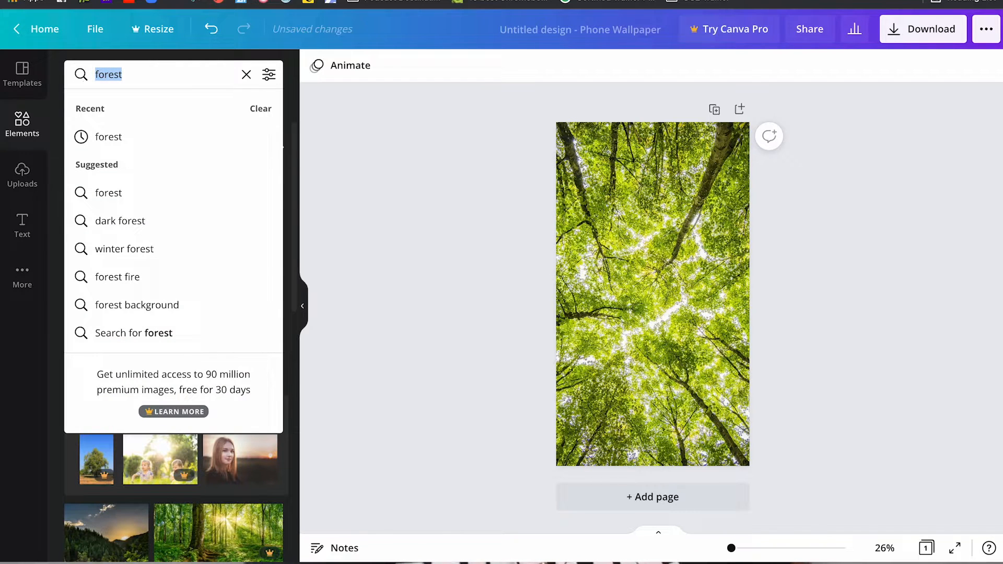
{"action": "type", "text": "frame"}
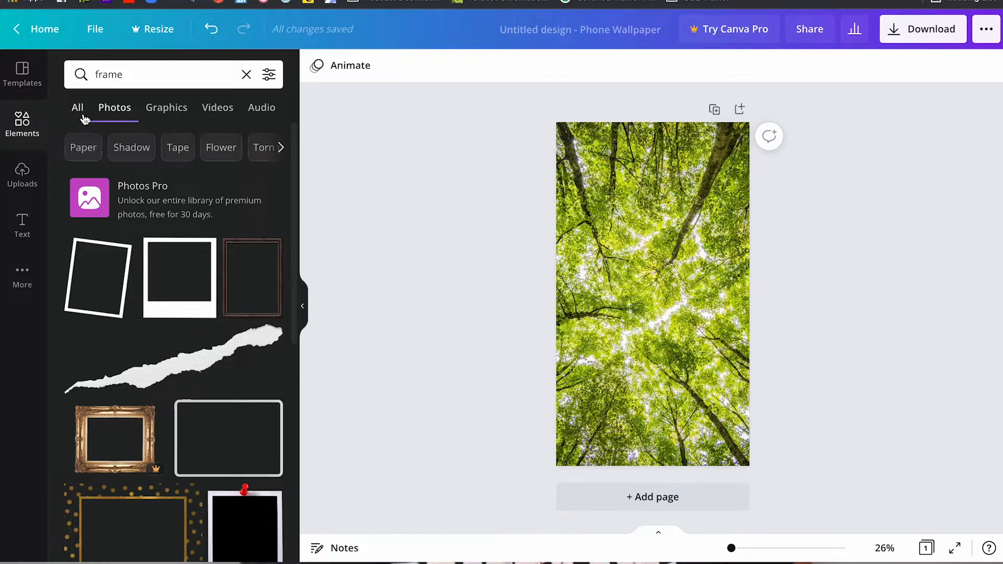
{"action": "left_click", "coordinate": [77, 108]}
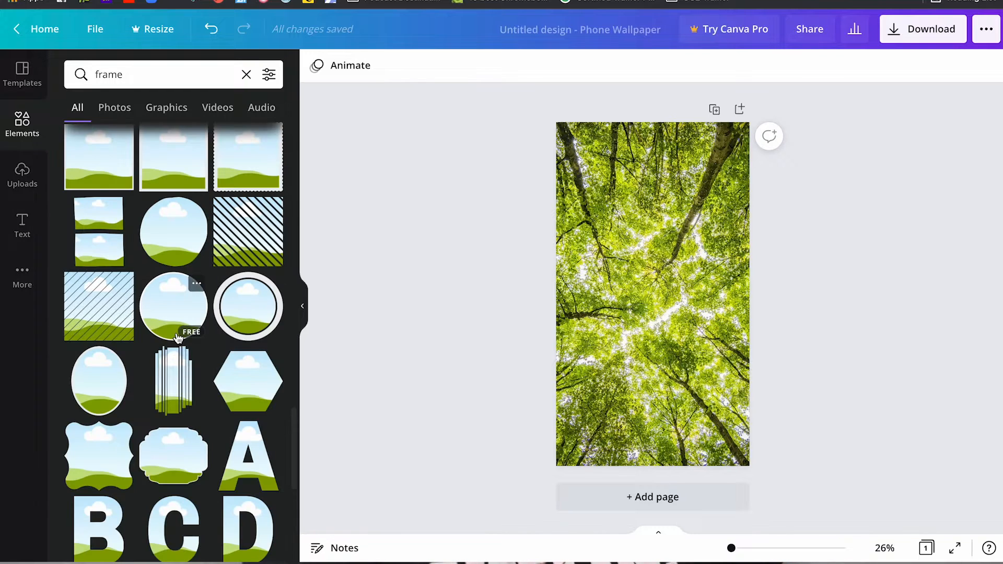
{"action": "scroll", "scroll_direction": "down", "scroll_amount": 3}
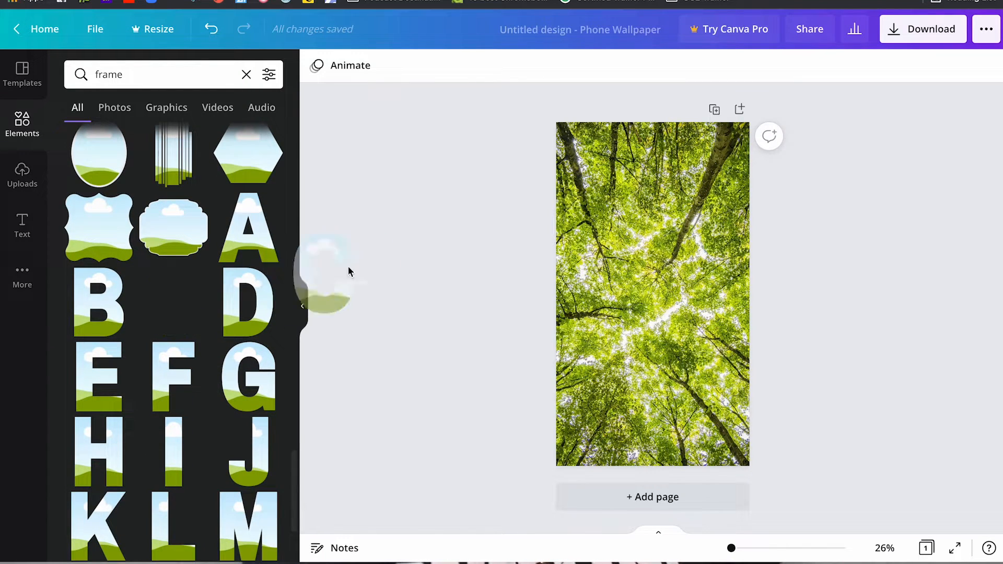
Add the C frame at the top left and a shrunk A frame beneath it.
{"action": "left_click", "coordinate": [173, 306]}
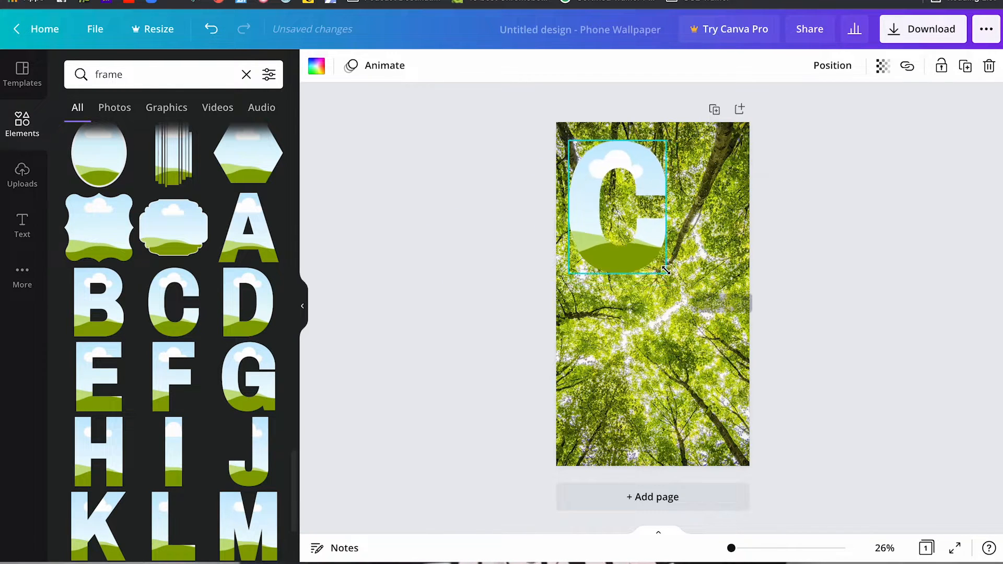
{"action": "left_click_drag", "start_coordinate": [667, 277], "coordinate": [624, 218]}
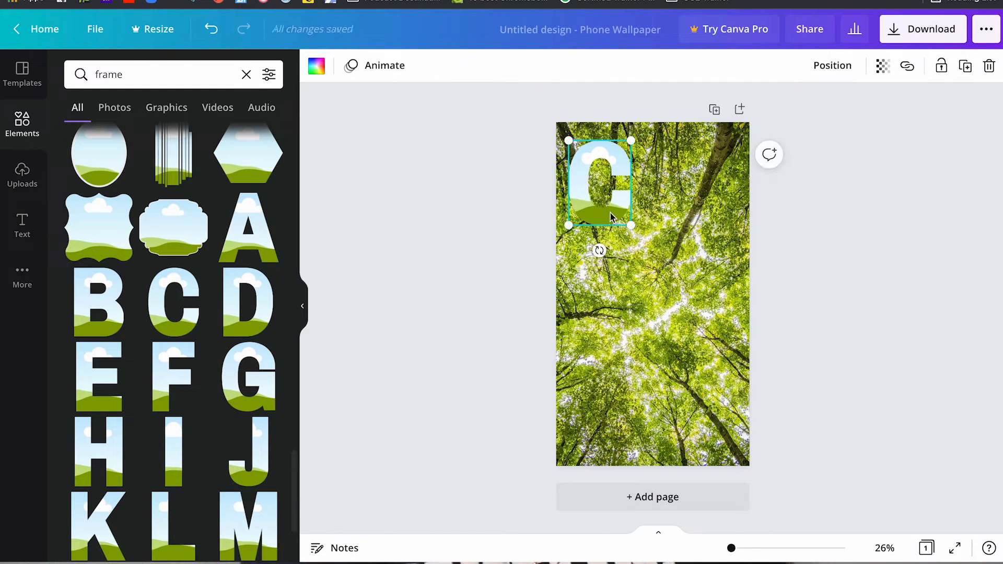
{"action": "left_click_drag", "start_coordinate": [601, 183], "coordinate": [601, 191]}
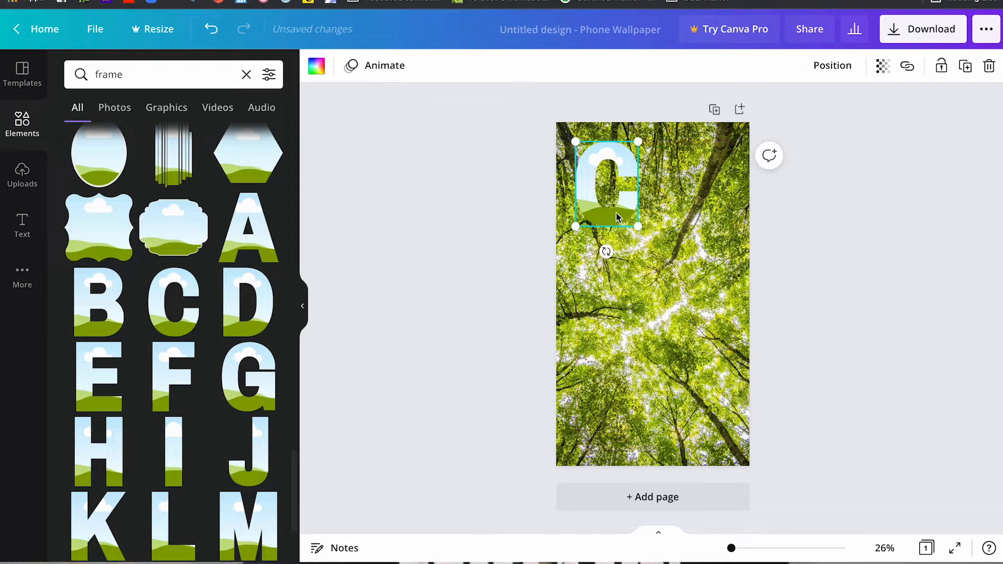
{"action": "left_click", "coordinate": [250, 229]}
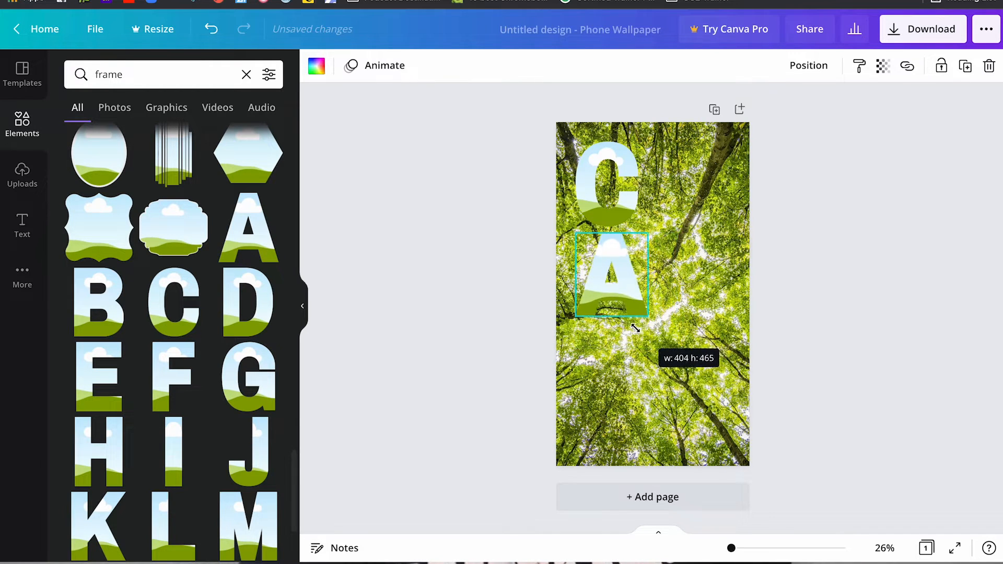
{"action": "left_click_drag", "start_coordinate": [647, 320], "coordinate": [621, 314]}
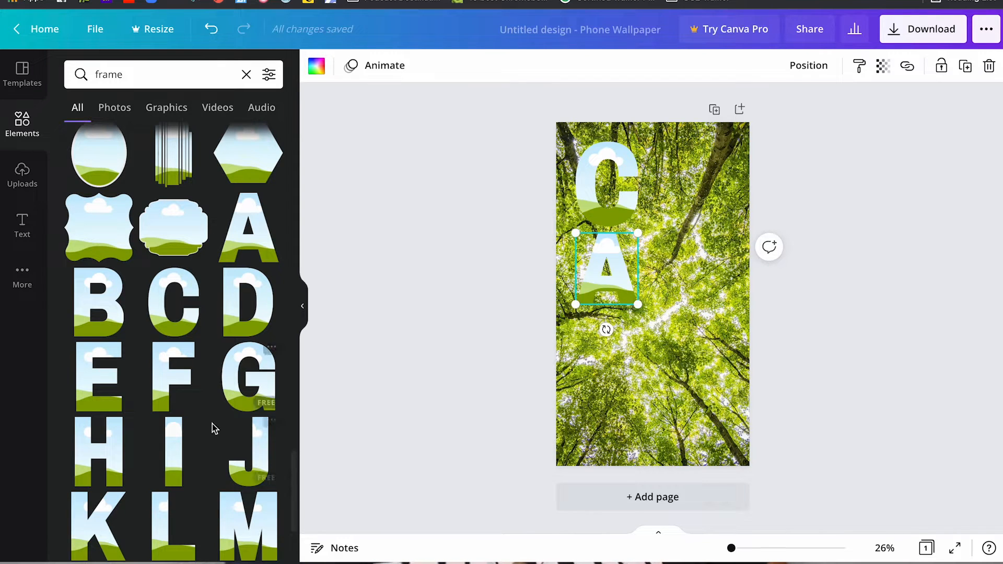
Add the L frame under the A, resized to fit the column, then bring in the M frame.
{"action": "left_click_drag", "start_coordinate": [638, 304], "coordinate": [706, 379]}
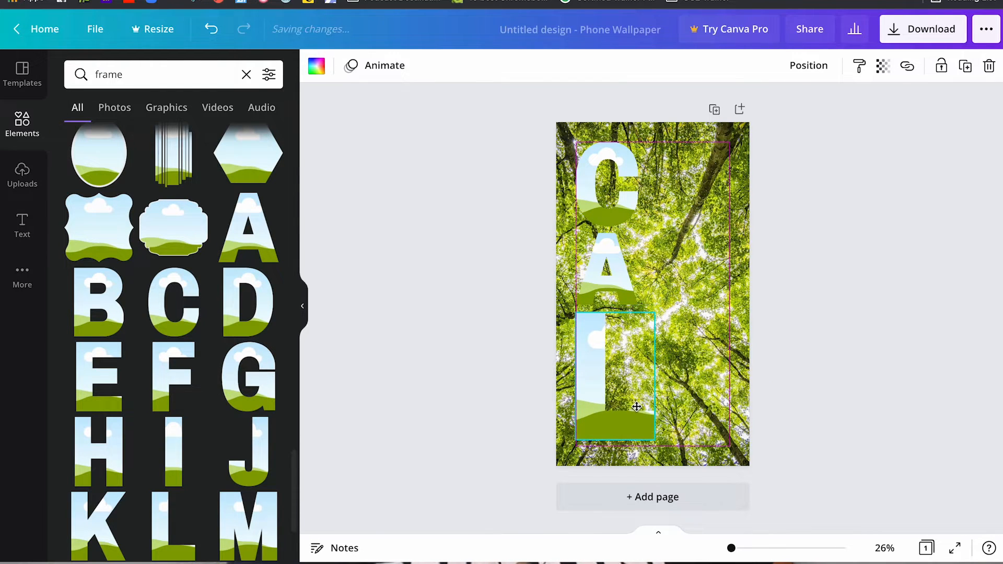
{"action": "left_click_drag", "start_coordinate": [656, 448], "coordinate": [628, 414]}
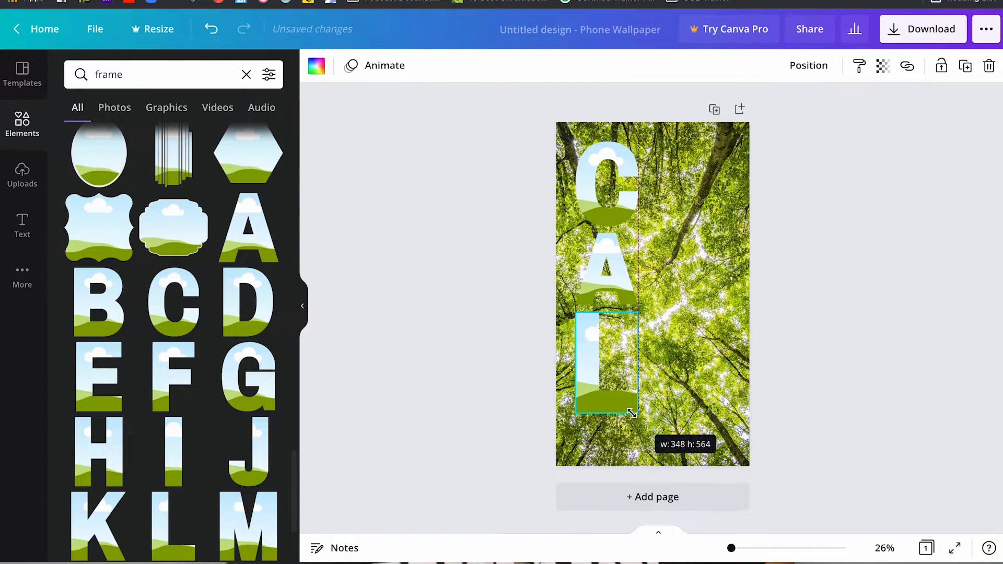
{"action": "left_click_drag", "start_coordinate": [638, 416], "coordinate": [624, 408]}
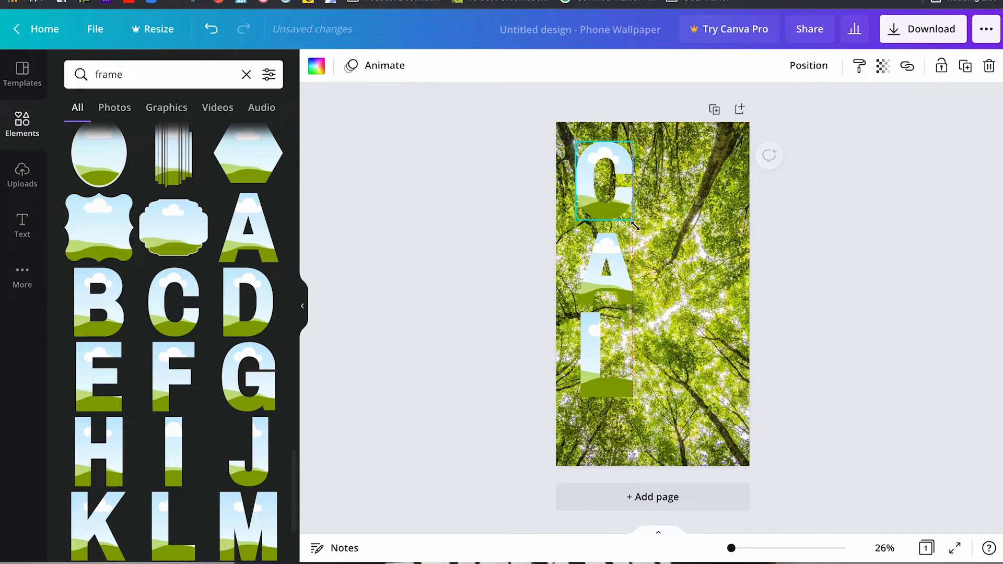
{"action": "left_click", "coordinate": [606, 277]}
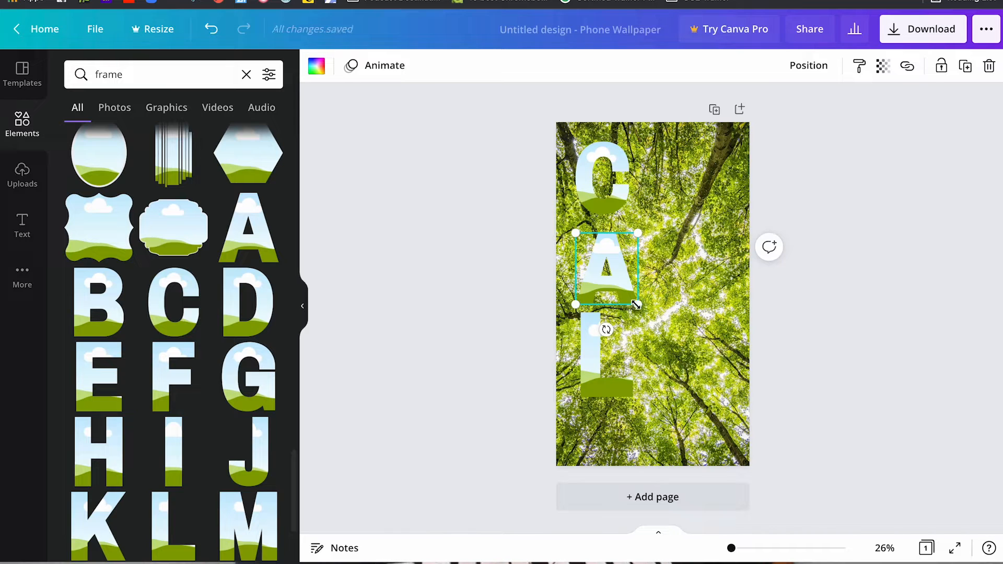
{"action": "left_click_drag", "start_coordinate": [639, 305], "coordinate": [627, 300]}
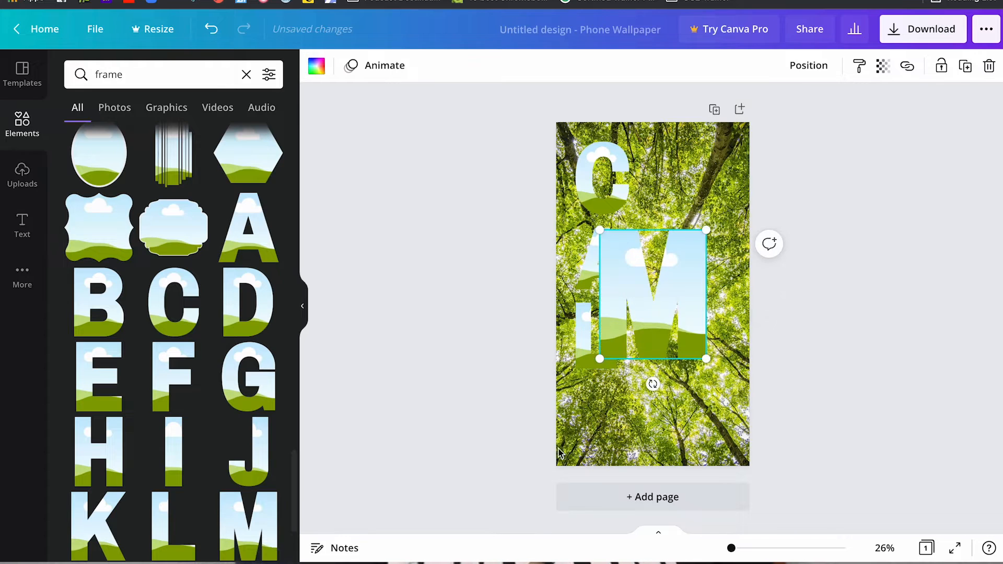
Shrink the M frame and place it under the L so CALM reads down the left edge.
{"action": "left_click_drag", "start_coordinate": [652, 294], "coordinate": [664, 379]}
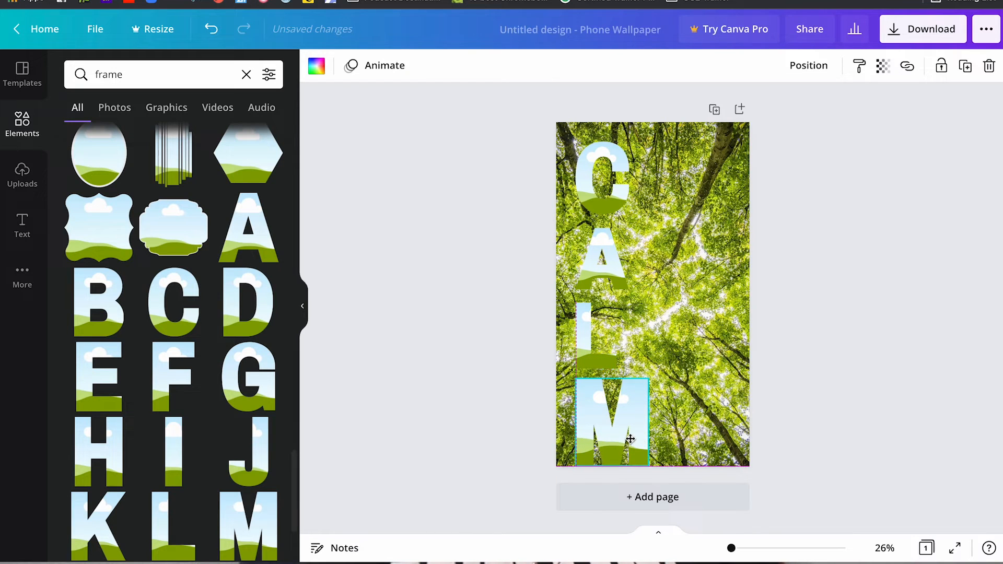
{"action": "left_click_drag", "start_coordinate": [627, 438], "coordinate": [614, 410]}
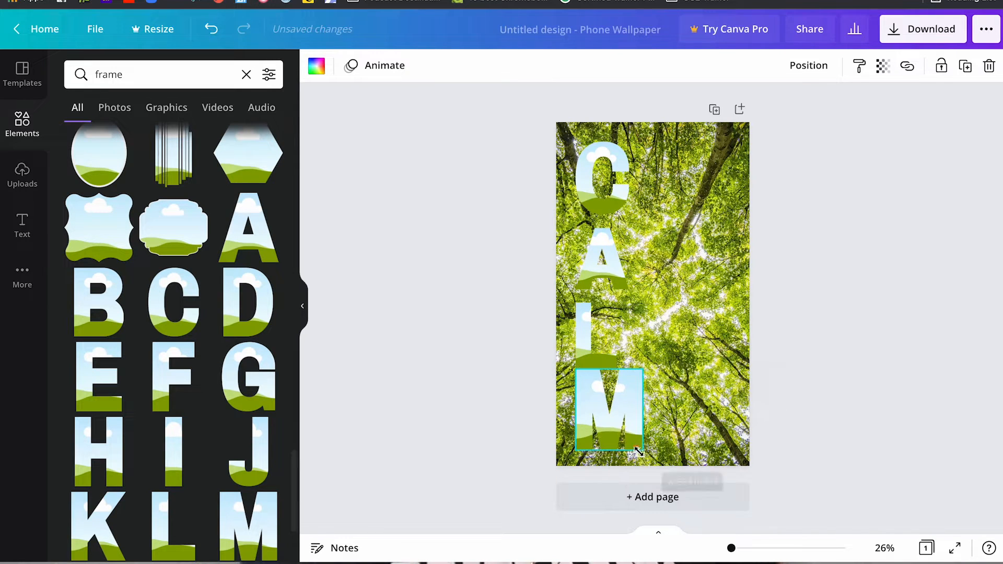
{"action": "left_click", "coordinate": [622, 418]}
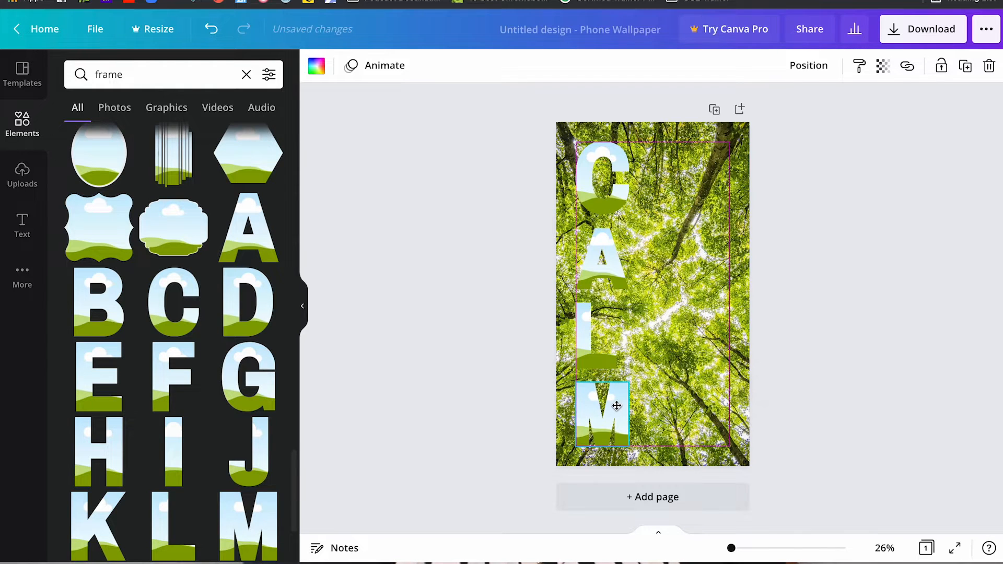
{"action": "left_click", "coordinate": [844, 366]}
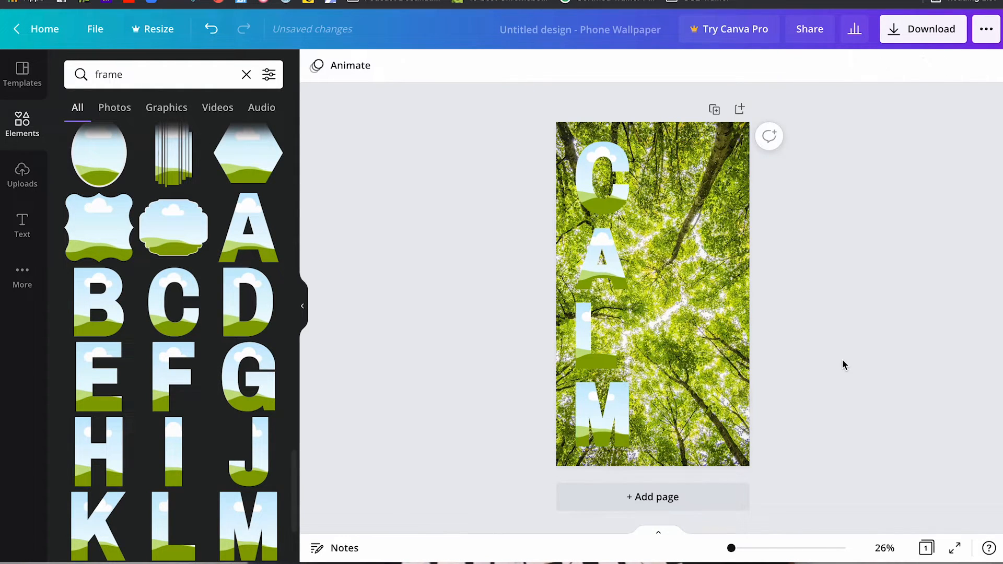
{"action": "mouse_move", "coordinate": [188, 143]}
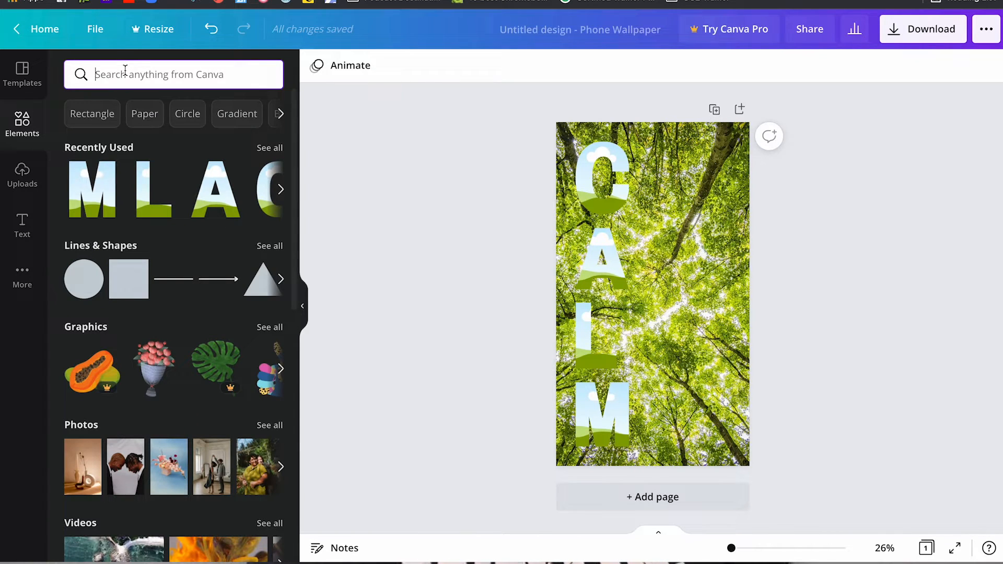
Search Photos for "forest" and drop the canopy photo into the C frame for adjusting.
{"action": "type", "text": "forest"}
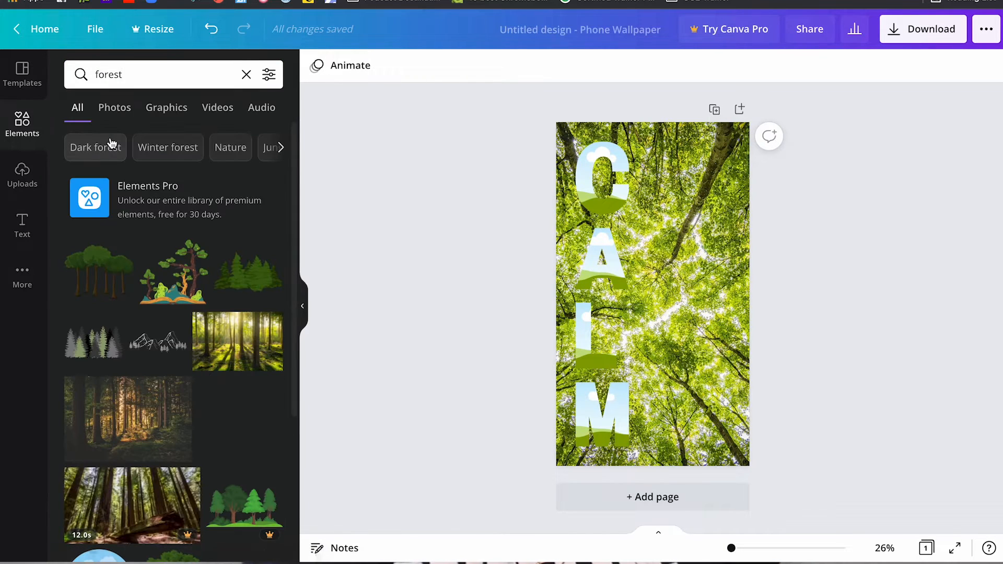
{"action": "left_click", "coordinate": [115, 108]}
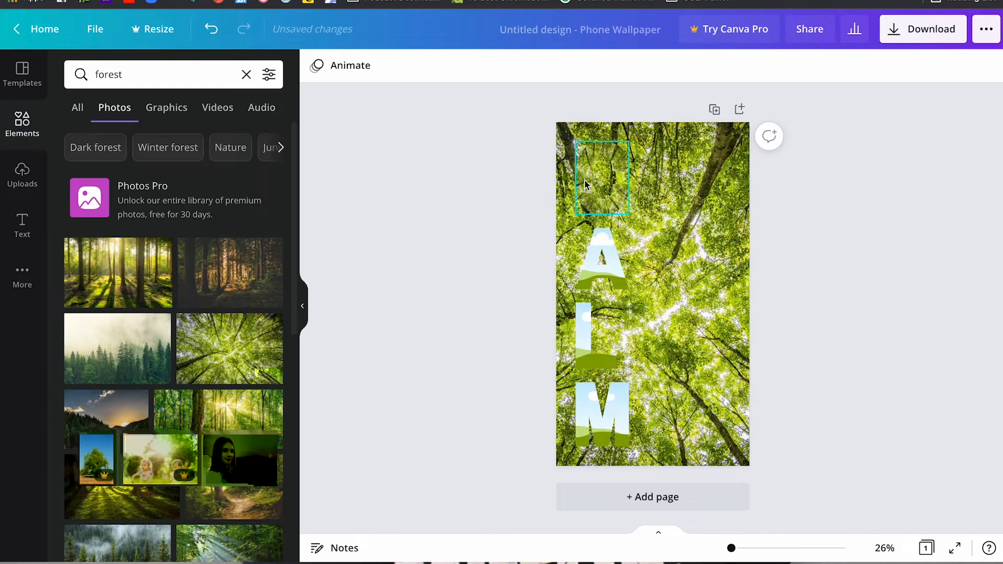
{"action": "double_click", "coordinate": [602, 183]}
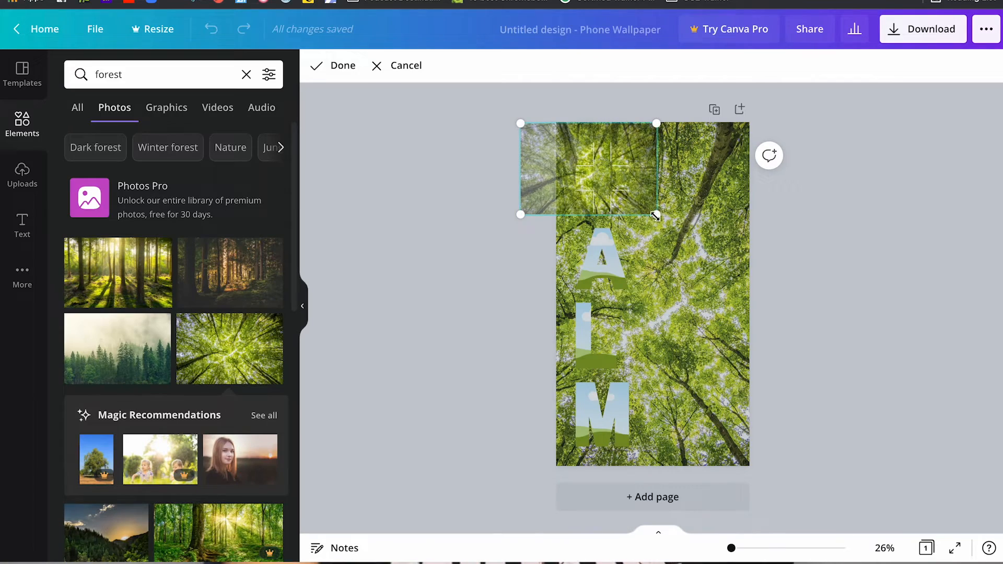
Enlarge the photo in the C frame to match the background, then bring the canopy photo toward the A frame.
{"action": "left_click_drag", "start_coordinate": [655, 214], "coordinate": [963, 420]}
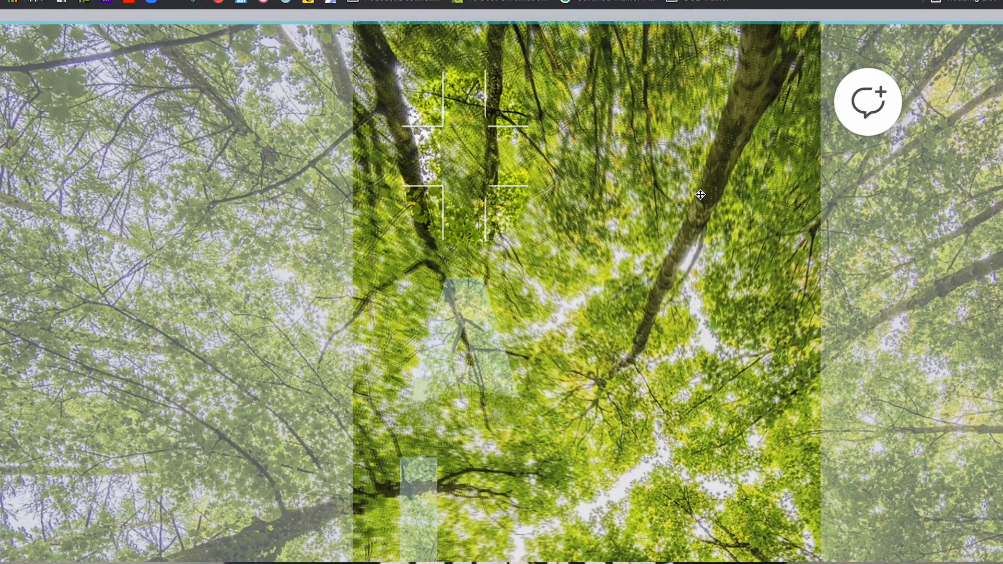
{"action": "mouse_move", "coordinate": [880, 213]}
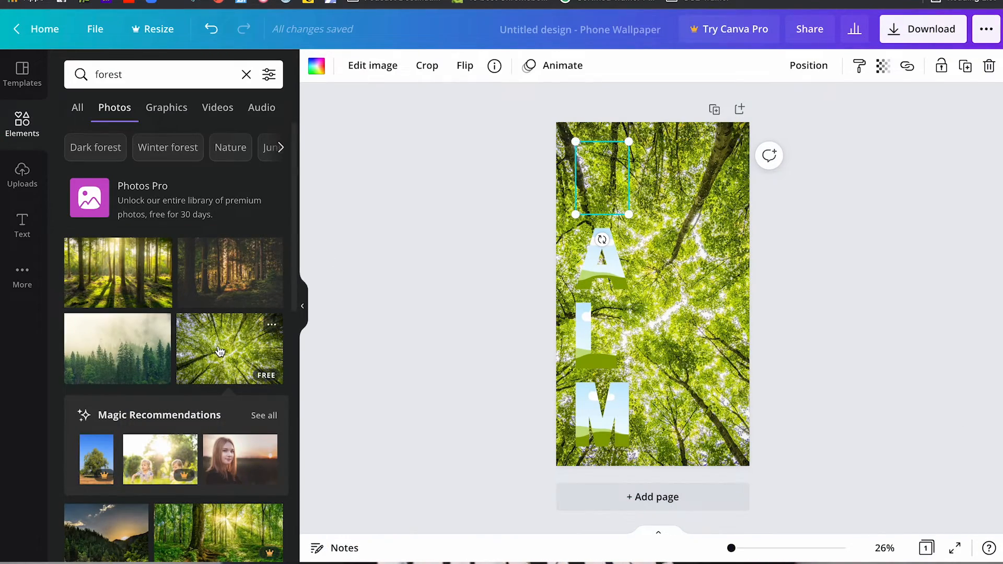
{"action": "left_click_drag", "start_coordinate": [229, 349], "coordinate": [456, 296]}
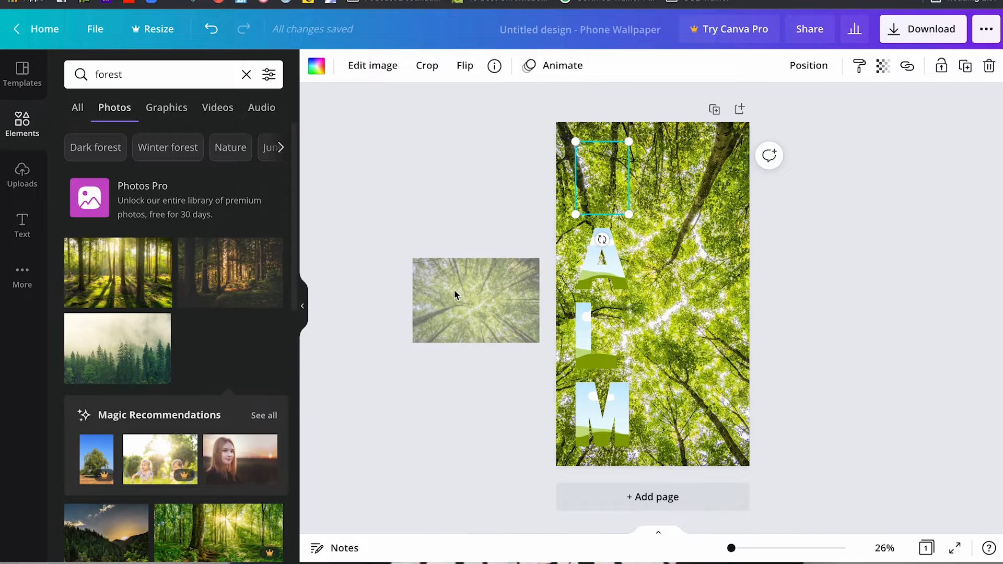